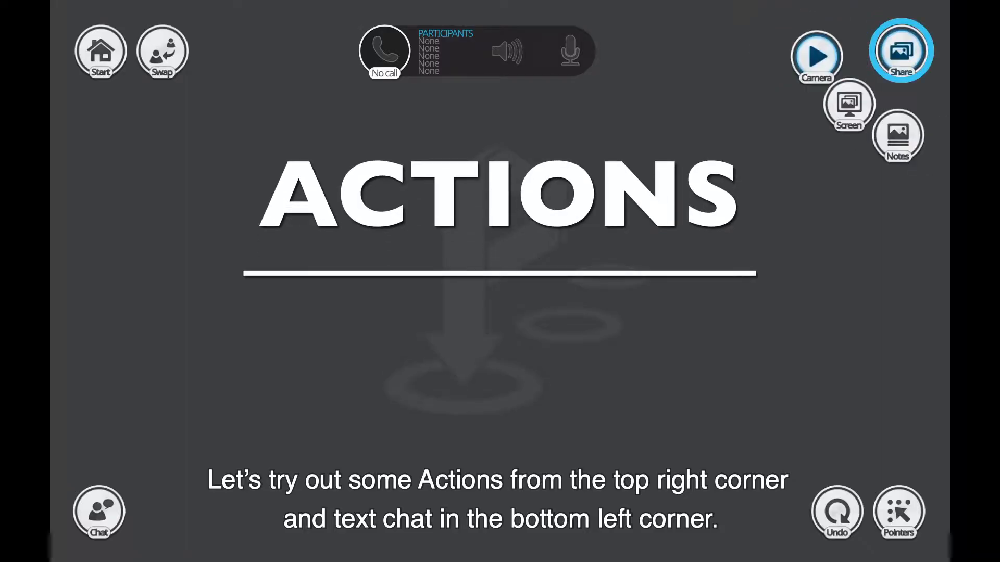
Pause the live feed with the top-right Play/Pause button, freezing both laptop and phone views.
left_click(99, 512)
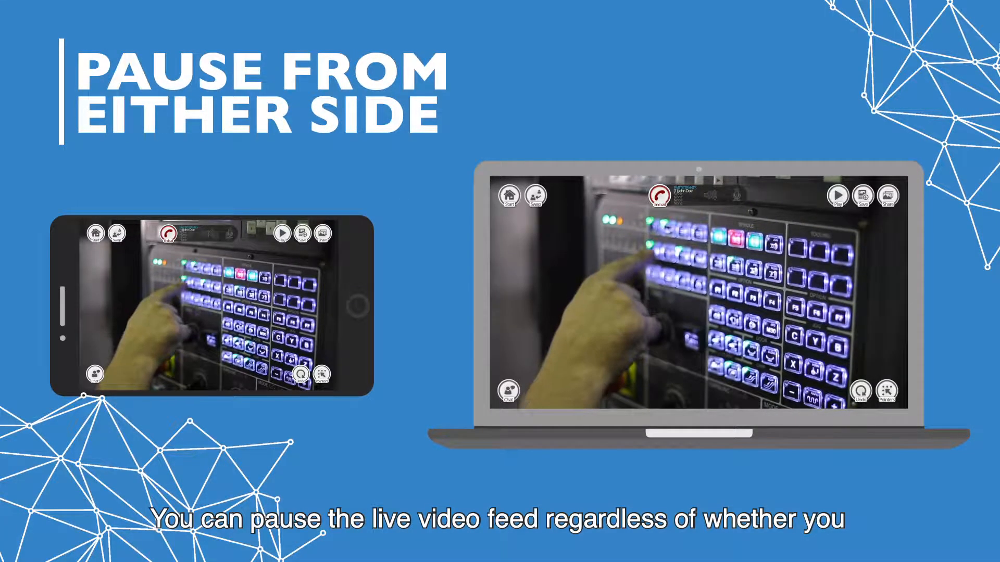
left_click(838, 195)
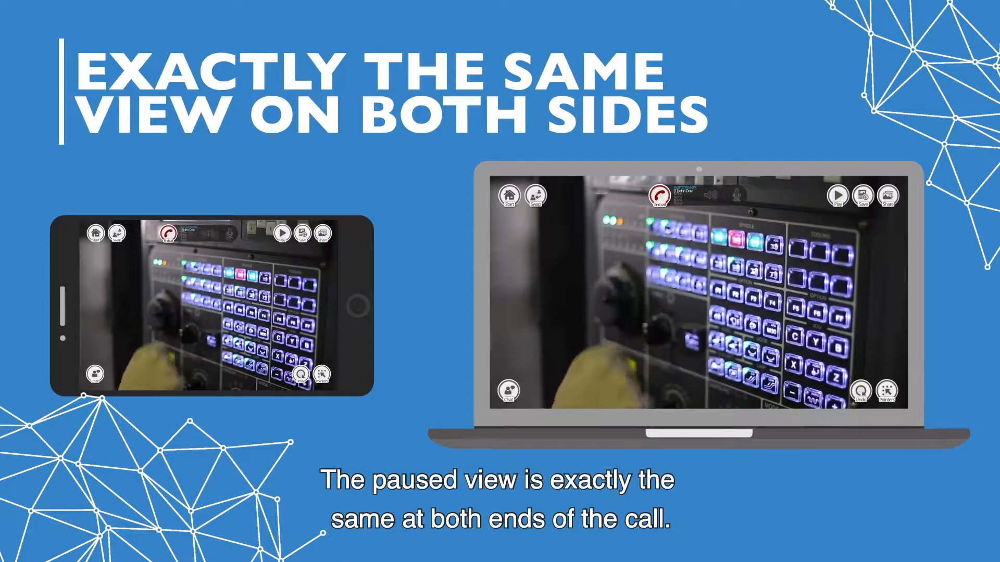
left_click(837, 195)
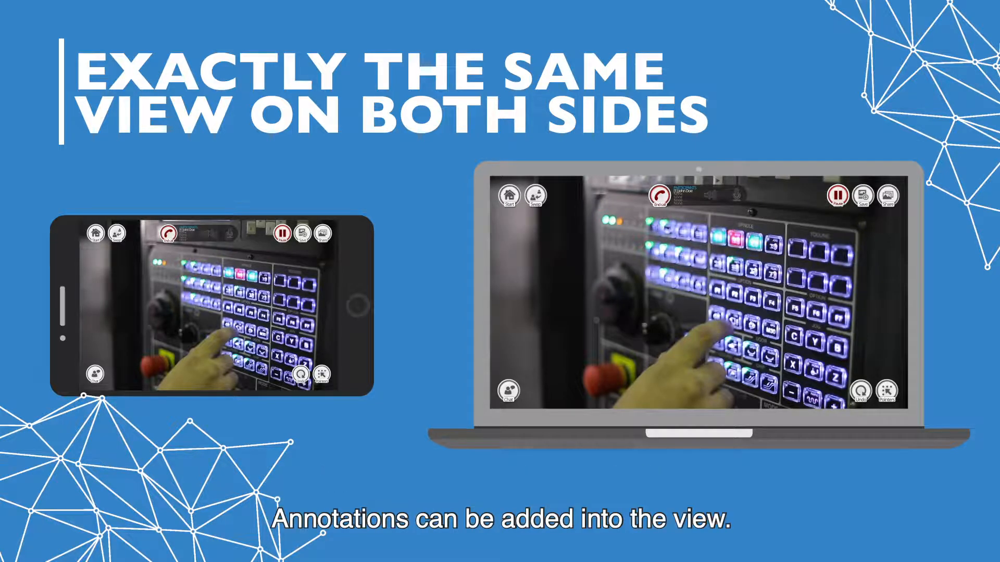
left_click(837, 195)
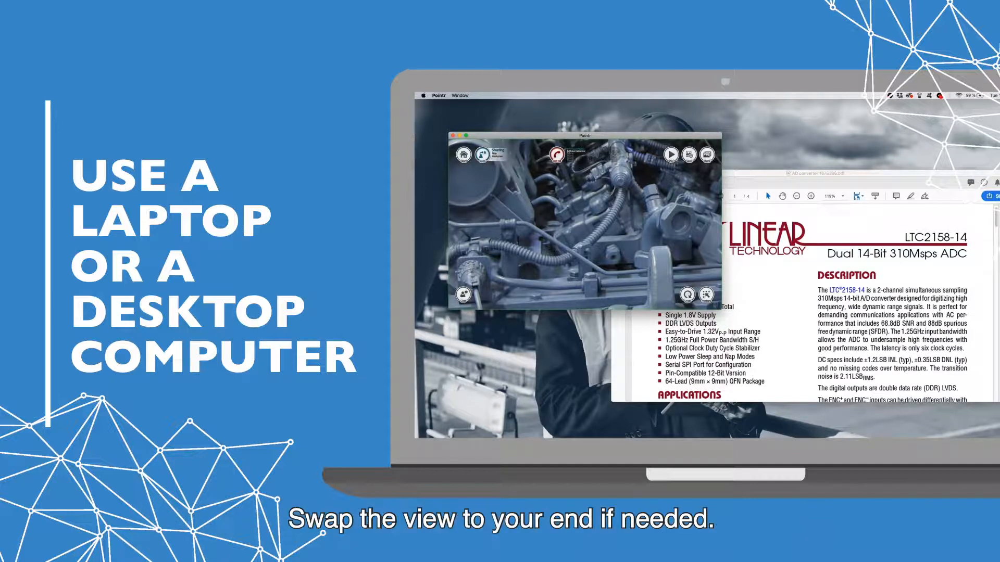
Open the Share Menu and choose the computer screen as the live video source.
left_click(481, 155)
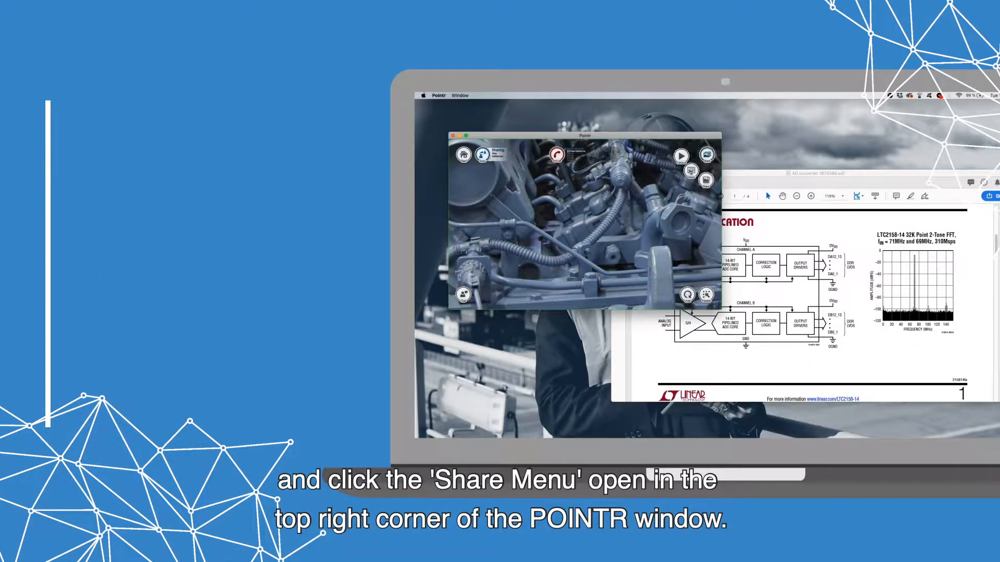
left_click(706, 155)
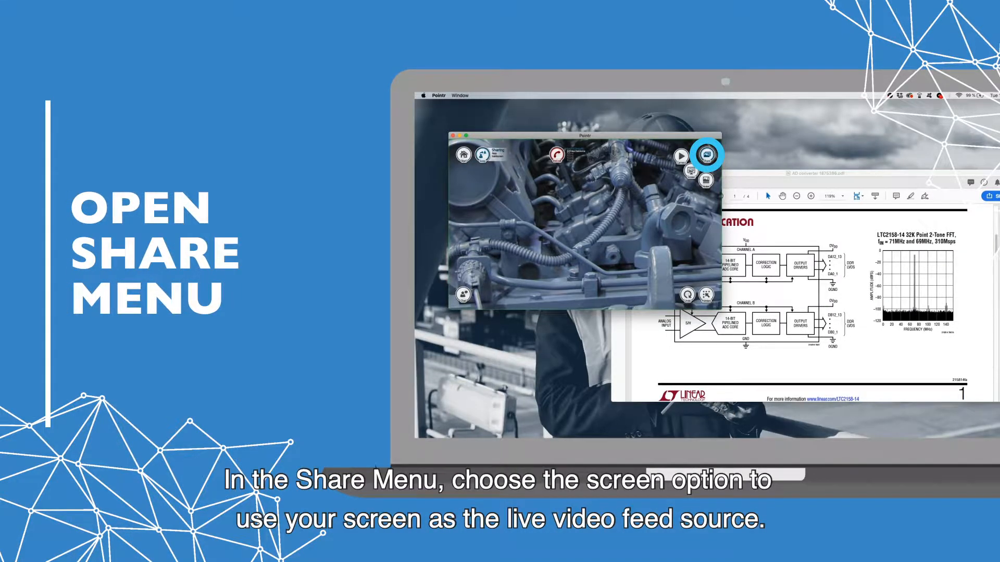
left_click(690, 171)
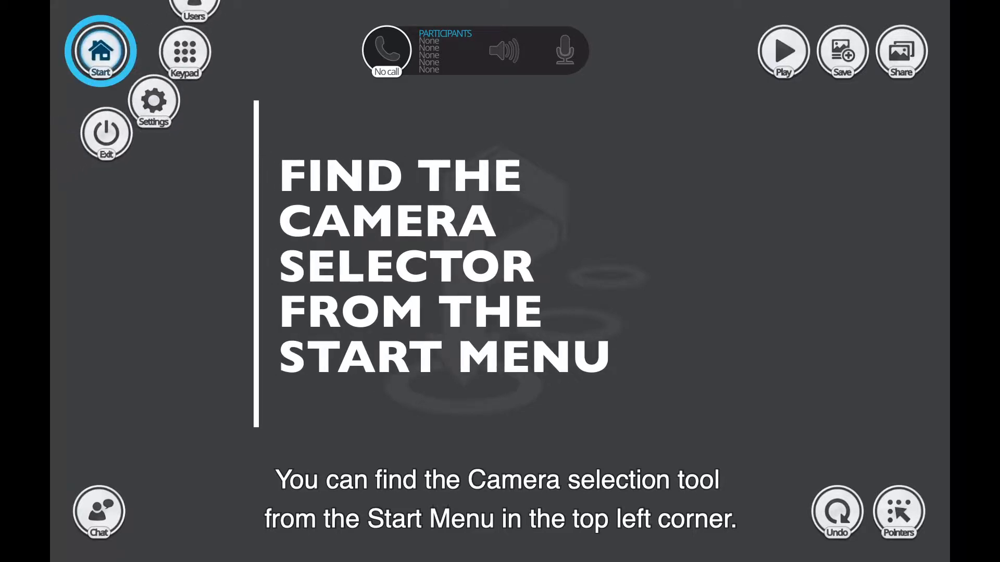
From the Start Menu, use Swap/Sharing to send this laptop's own live view.
left_click(100, 51)
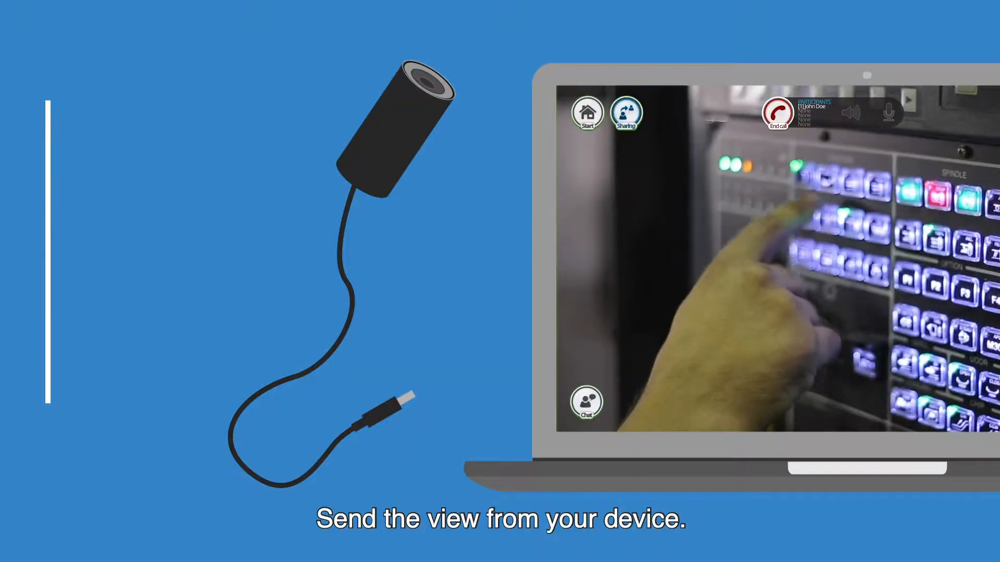
left_click(626, 113)
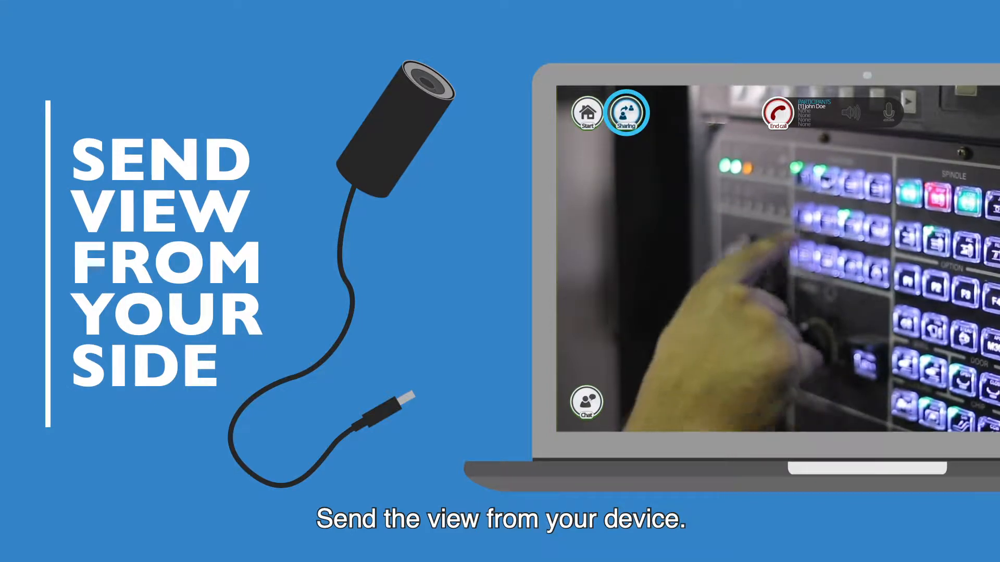
left_click(620, 144)
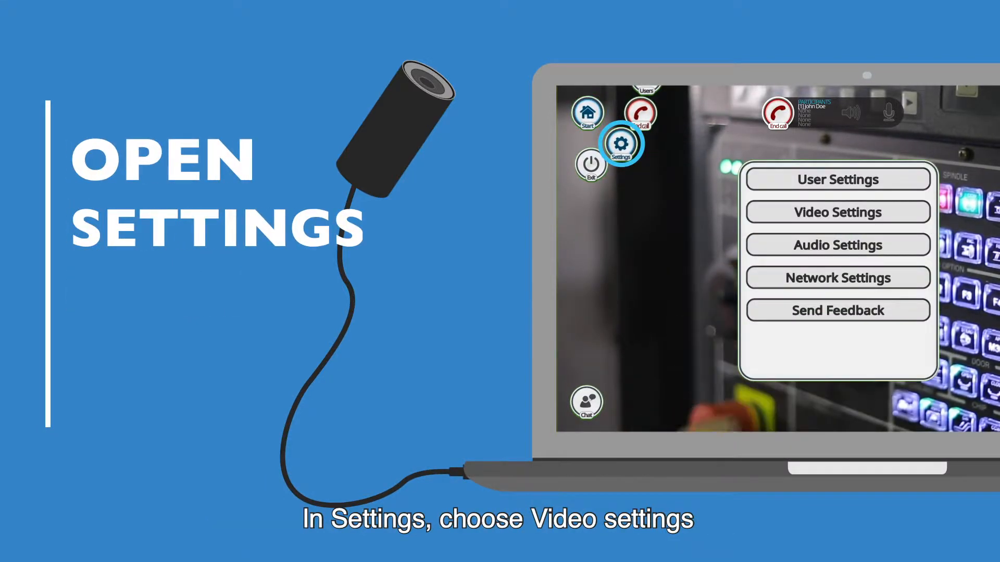
Pick a camera from the Video Settings dropdown, then close all settings via Start Menu.
left_click(838, 212)
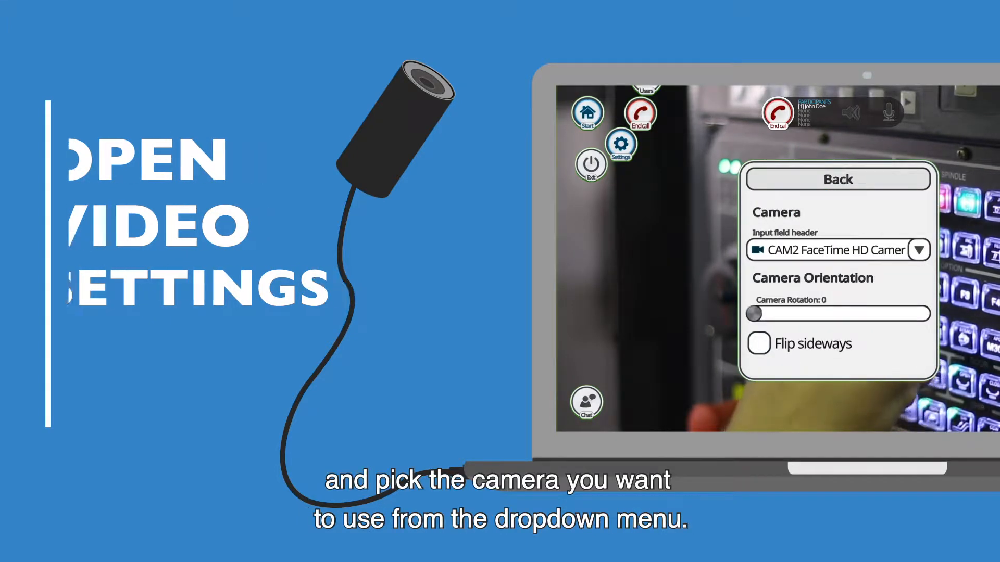
left_click(919, 250)
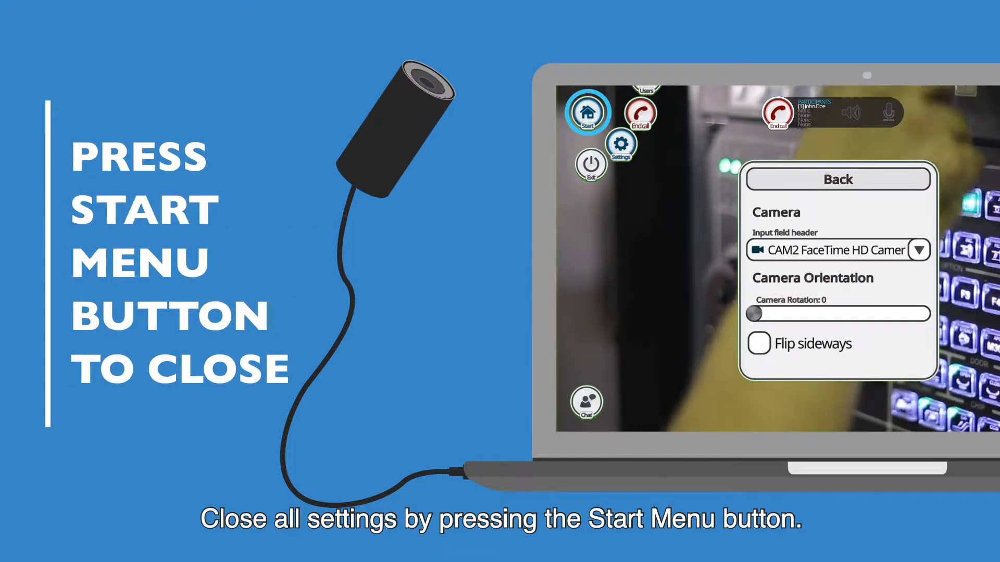
left_click(588, 113)
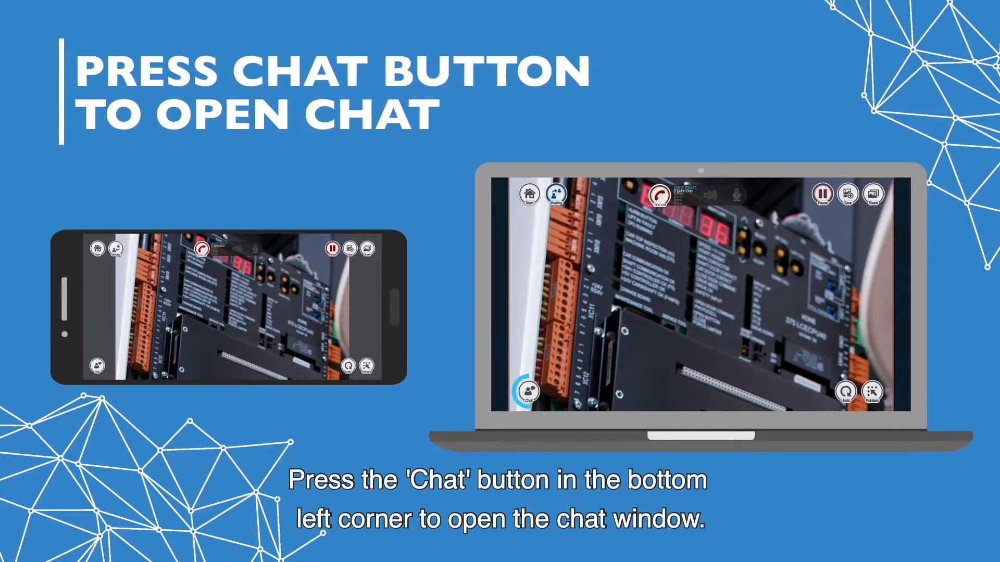
Send "It's hard to hear you. Let's use the chat." from the laptop's Chat panel.
left_click(528, 392)
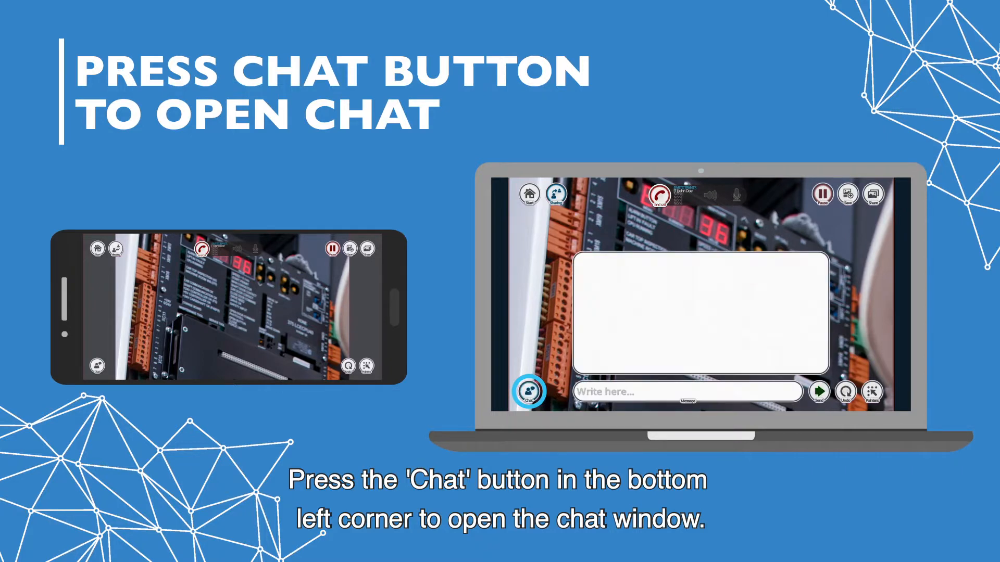
type("It's hard to hear you. Let's use the c")
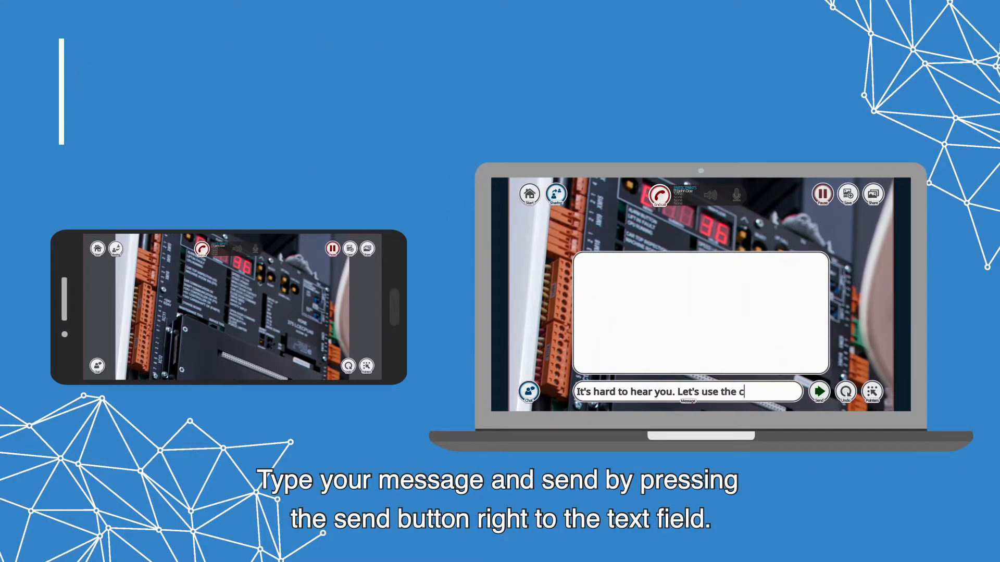
left_click(818, 391)
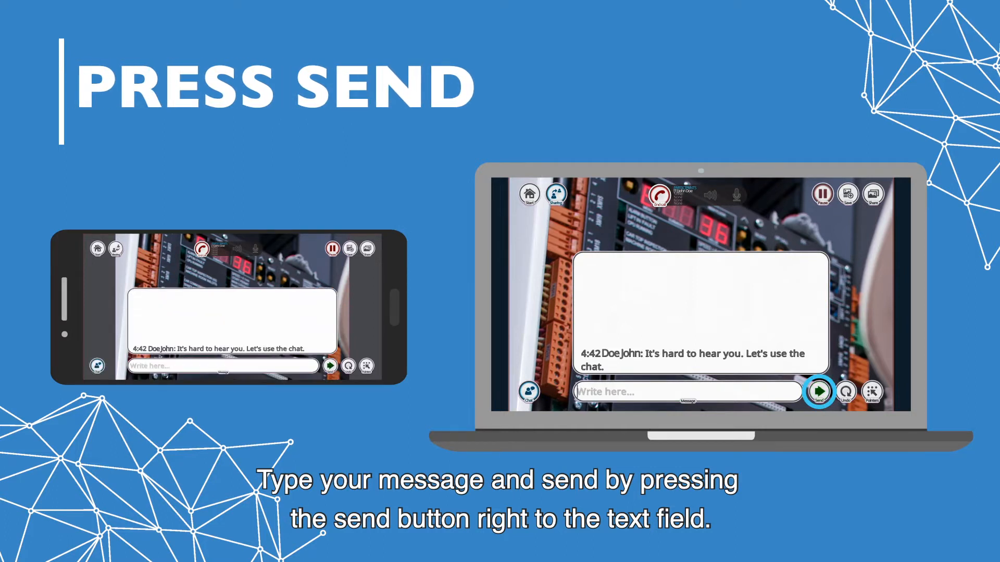